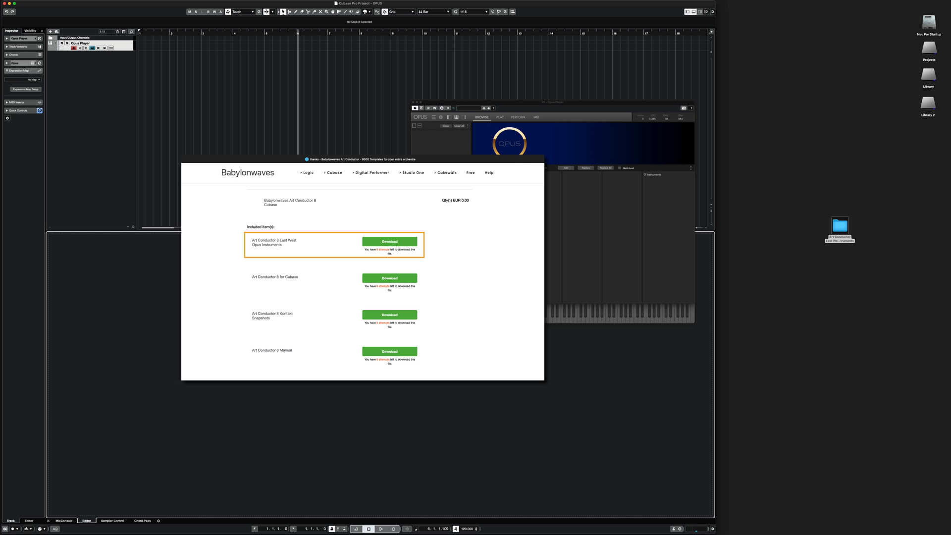
# - Close the Babylonwaves Art Conductor download page to reveal Opus and the desktop folder
pyautogui.click(483, 167)
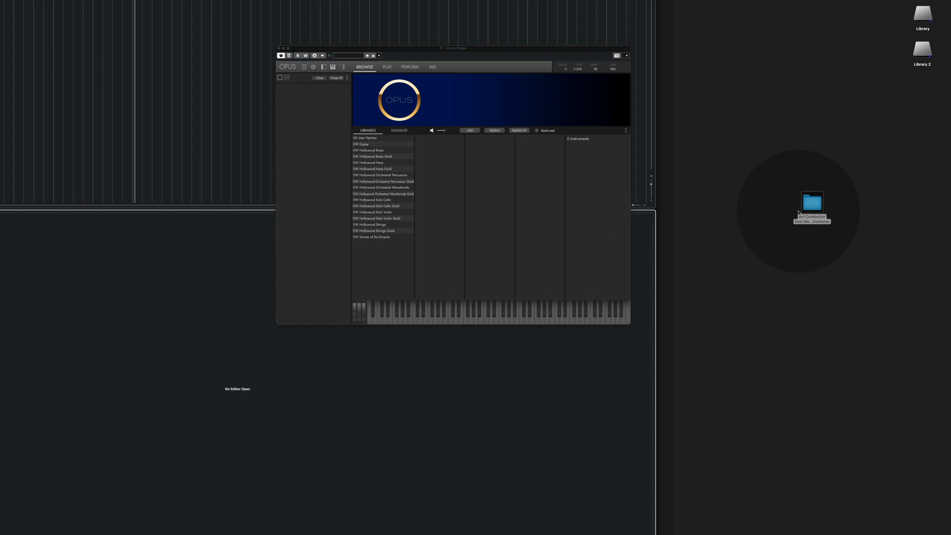
# - Open the Art Conductor East West Opus Instruments folder from the desktop
pyautogui.doubleClick(811, 203)
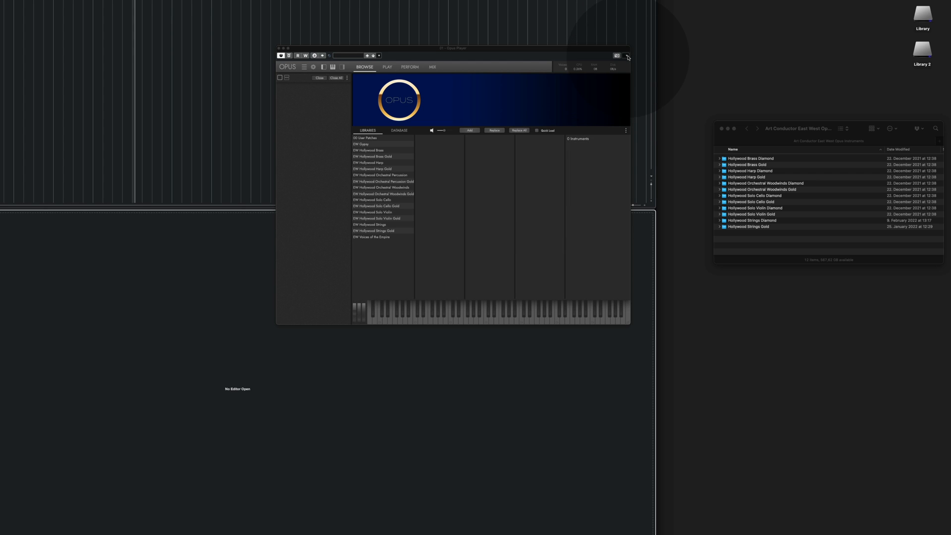
# - Bring the Opus player window into focus beside the Finder window
pyautogui.click(627, 56)
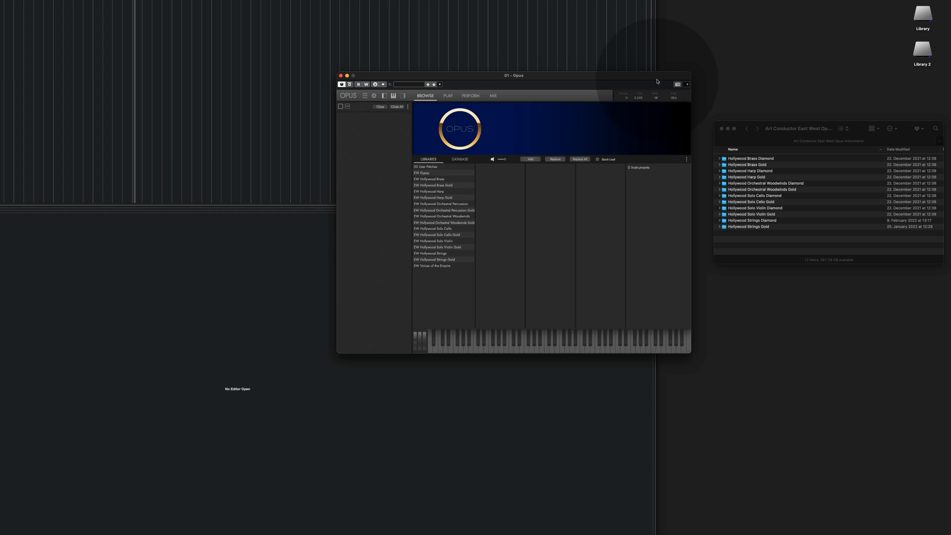
pyautogui.moveTo(664, 146)
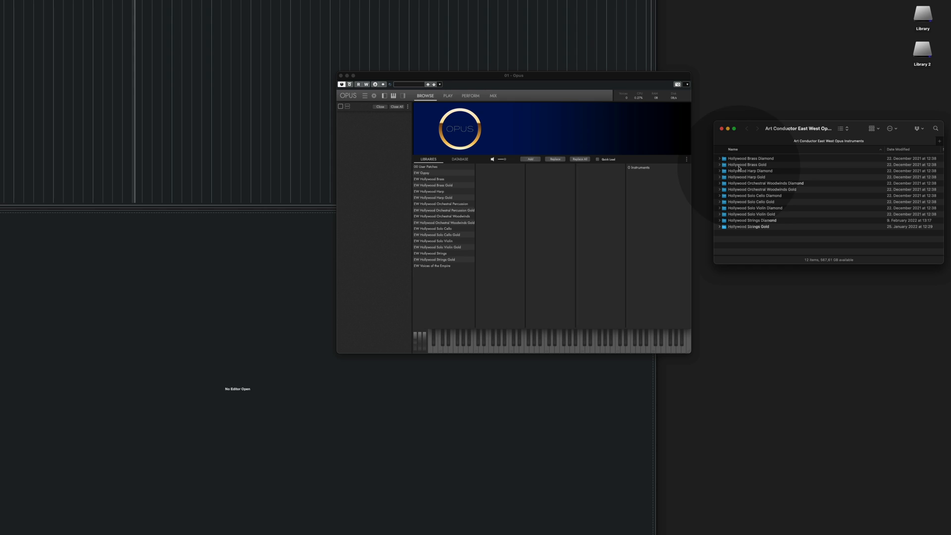
# - Expand Hollywood Brass Diamond, load 1TB KS Master [Art Conductor] into Opus, and show PLAY
pyautogui.click(720, 159)
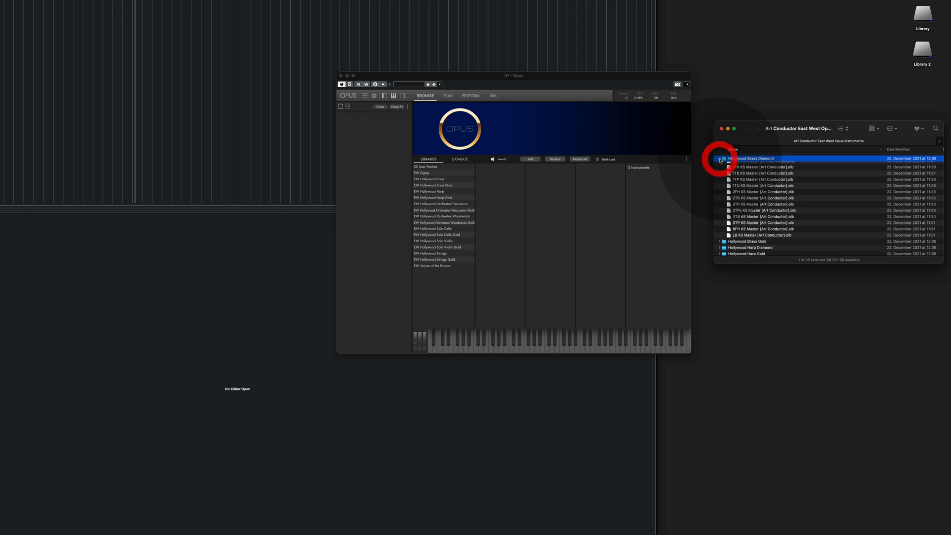
pyautogui.click(720, 159)
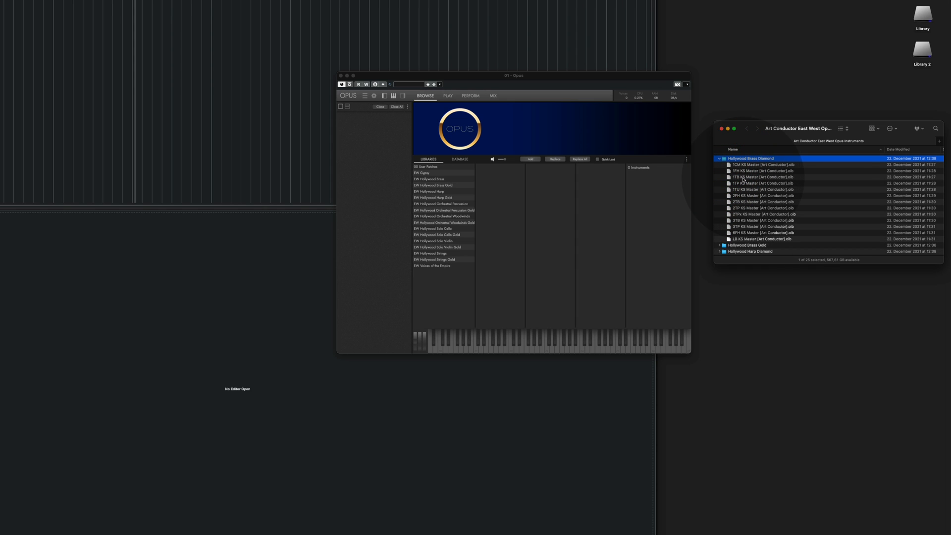
pyautogui.click(761, 177)
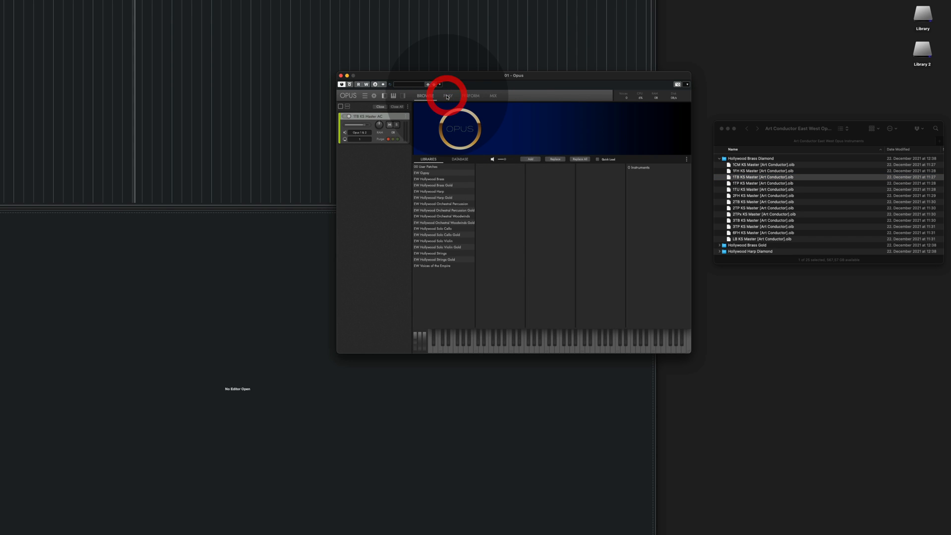
pyautogui.click(447, 95)
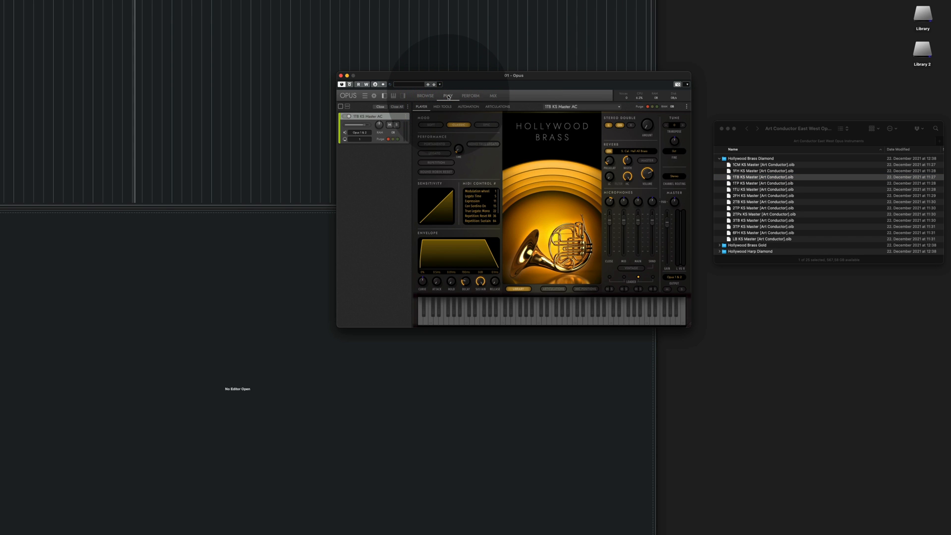
# - Switch Opus back to the BROWSE tab with the trombone still loaded
pyautogui.click(497, 107)
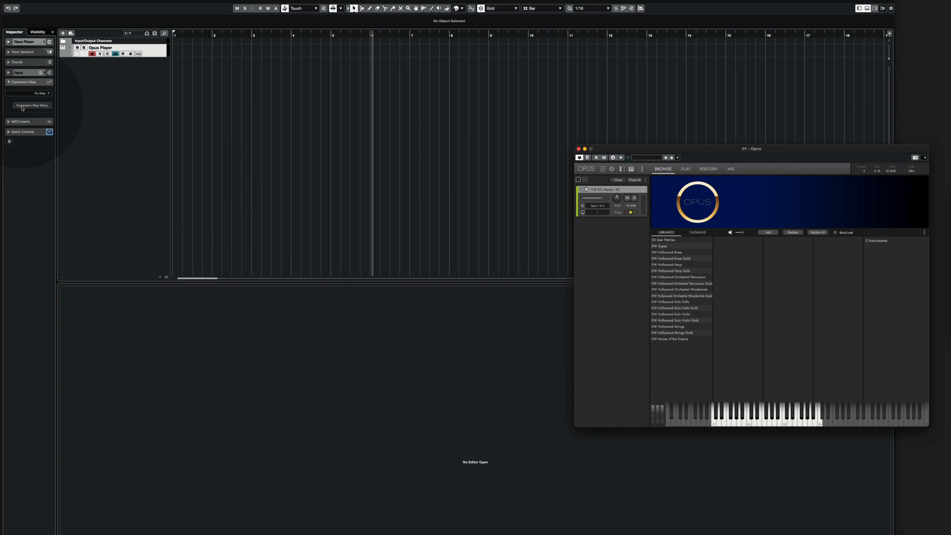
# - Load the EWOHB 1TB Trombone Solo KS Master A map and select it in the Inspector
pyautogui.click(32, 106)
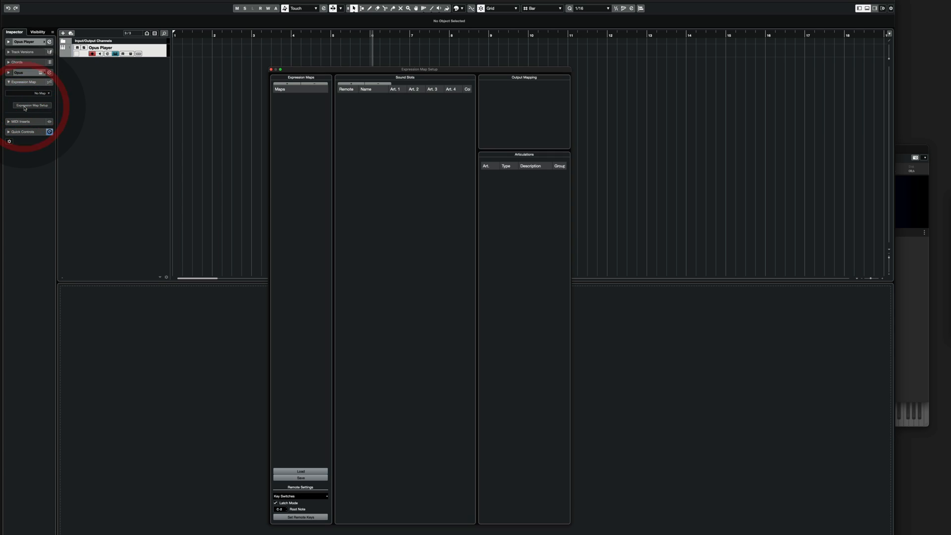
pyautogui.click(300, 473)
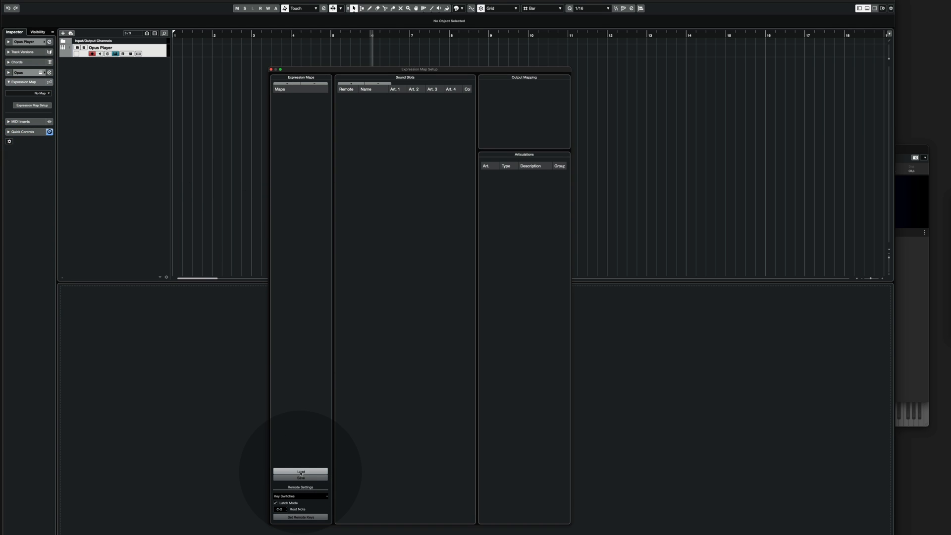
pyautogui.click(300, 473)
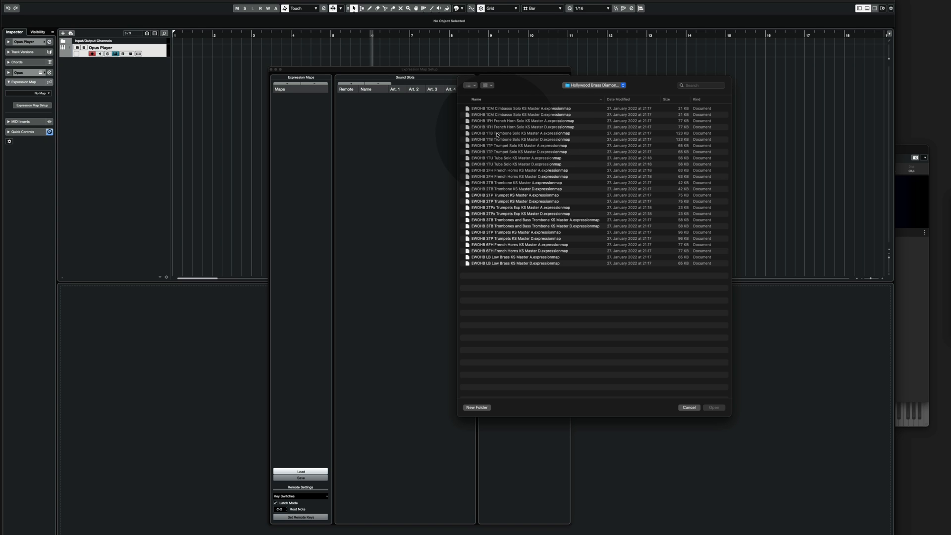
pyautogui.click(520, 133)
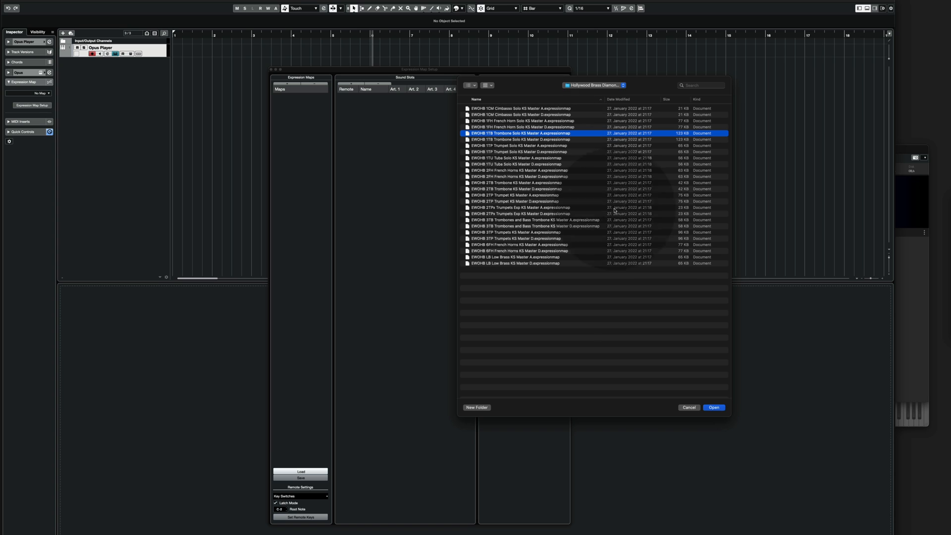
pyautogui.click(714, 408)
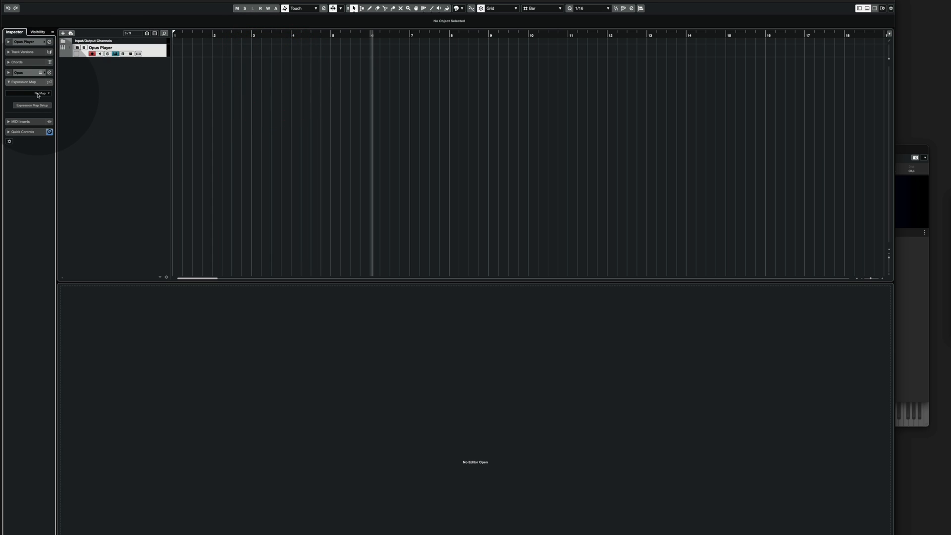
pyautogui.click(41, 95)
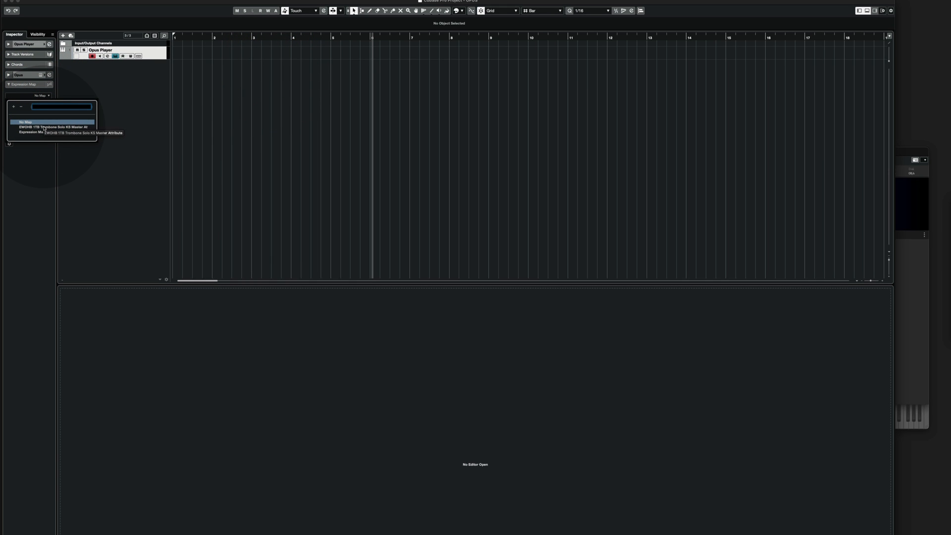
pyautogui.click(54, 127)
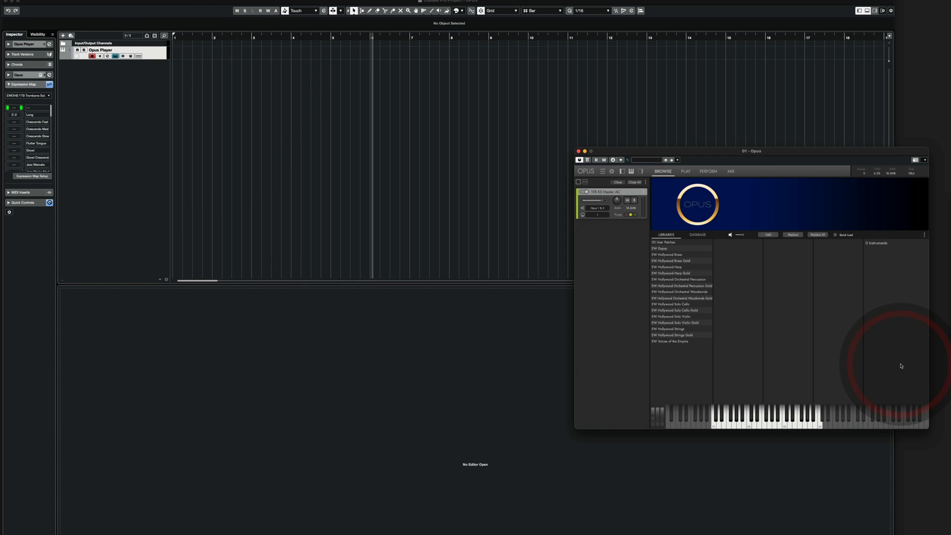